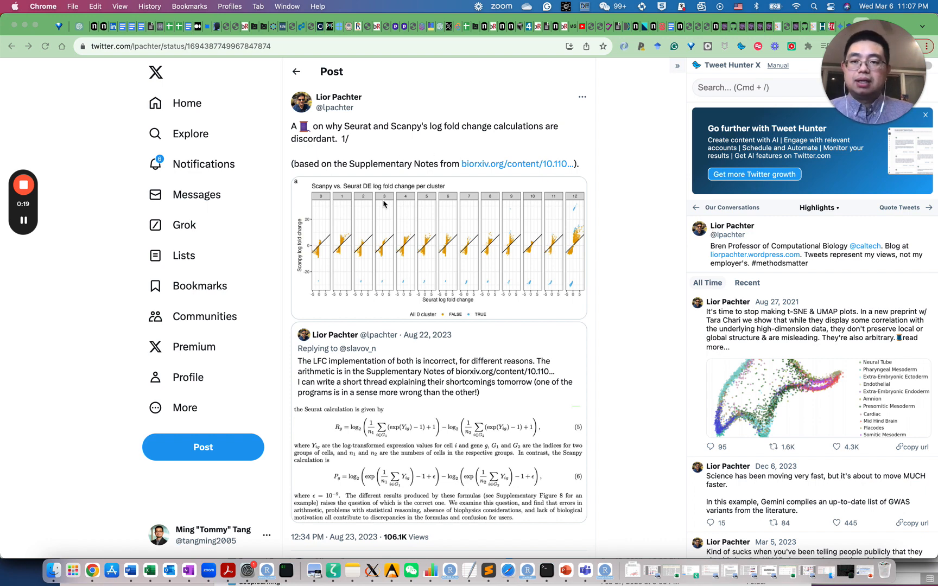
pyautogui.moveTo(461, 138)
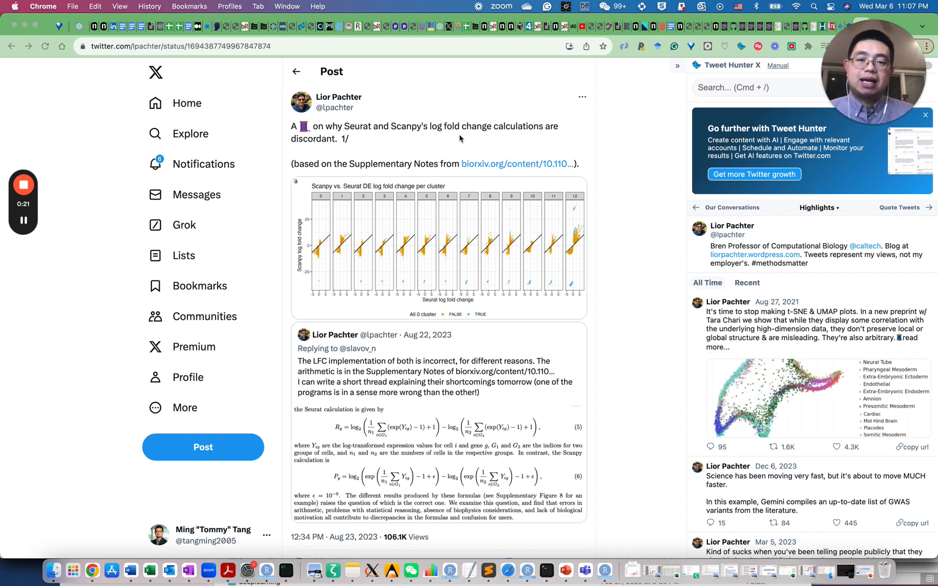
pyautogui.moveTo(512, 138)
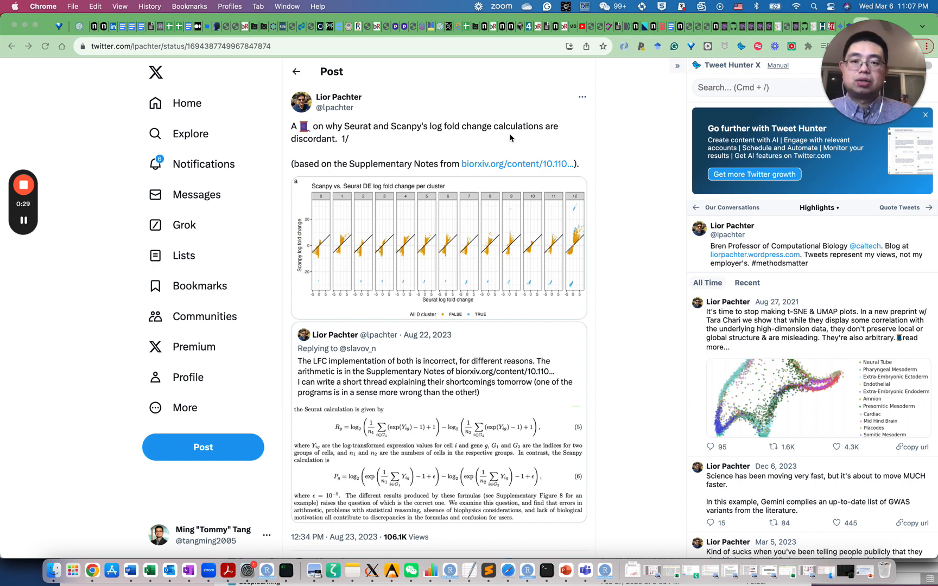
pyautogui.moveTo(472, 241)
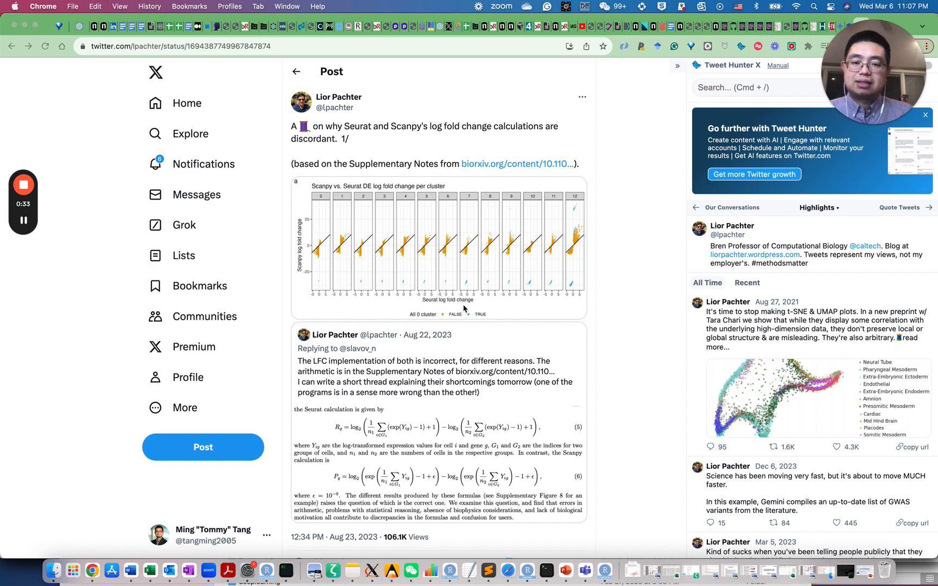
pyautogui.moveTo(305, 277)
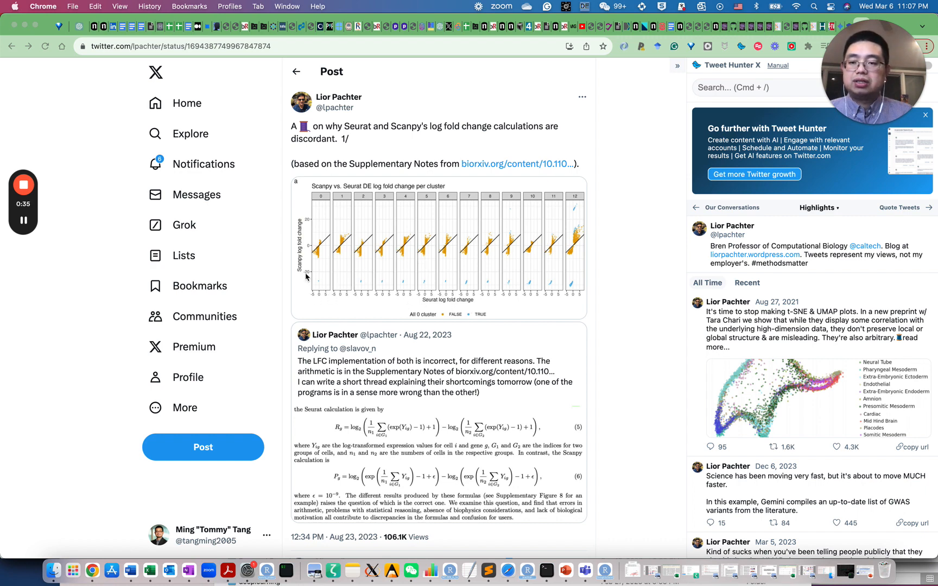
pyautogui.moveTo(382, 257)
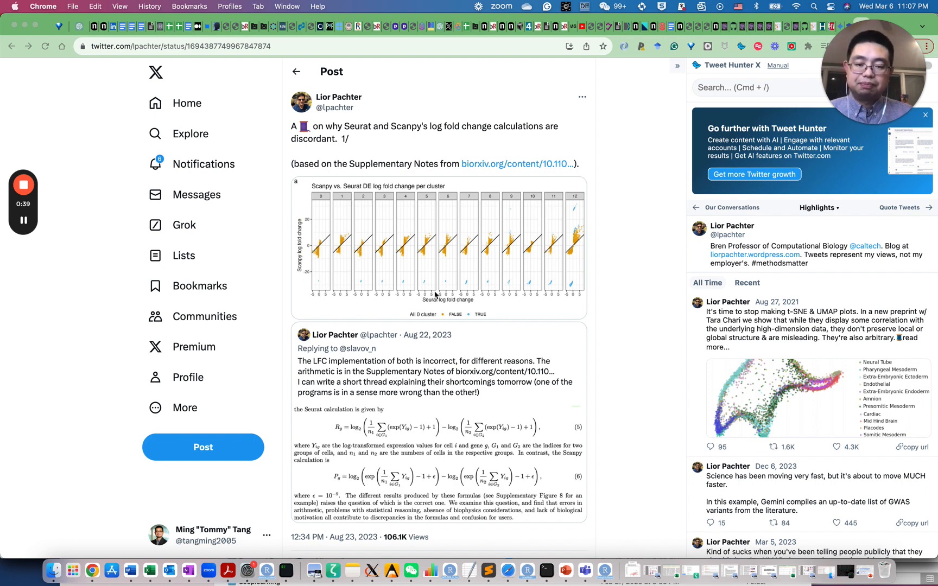
# Reach Google Gemini from the 'google gemini' search results with the formula screenshot ready to attach
pyautogui.scroll(-3)
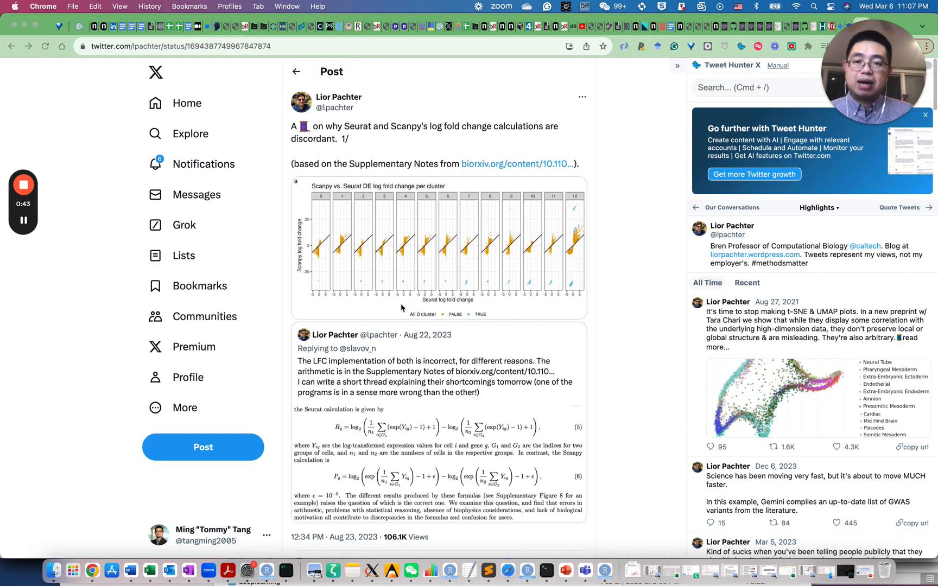
pyautogui.scroll(-3)
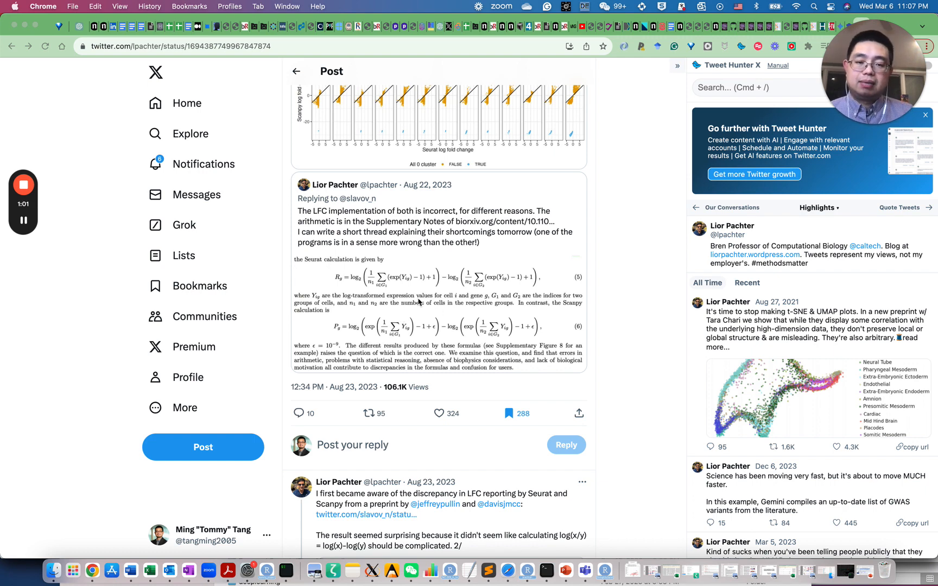
pyautogui.moveTo(437, 290)
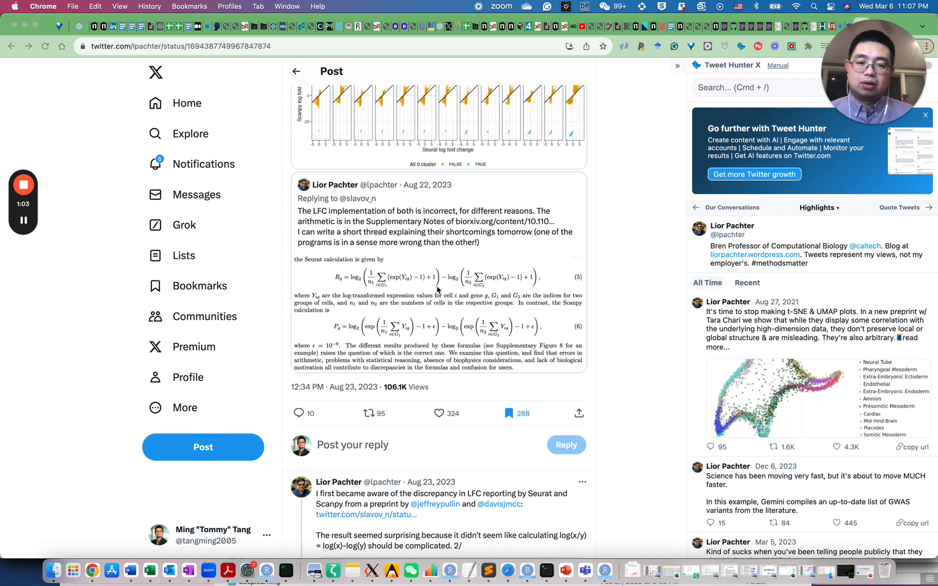
pyautogui.moveTo(432, 314)
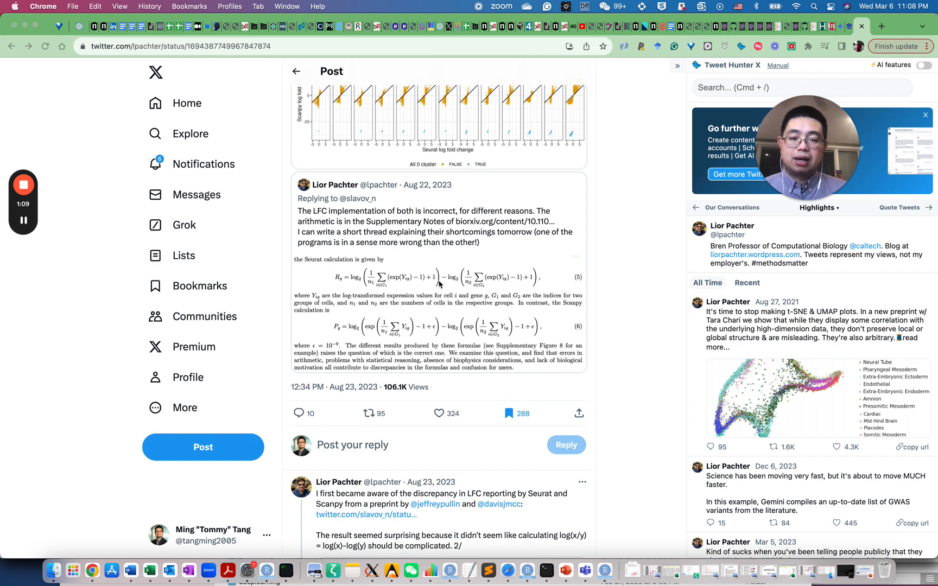
pyautogui.rightClick(440, 285)
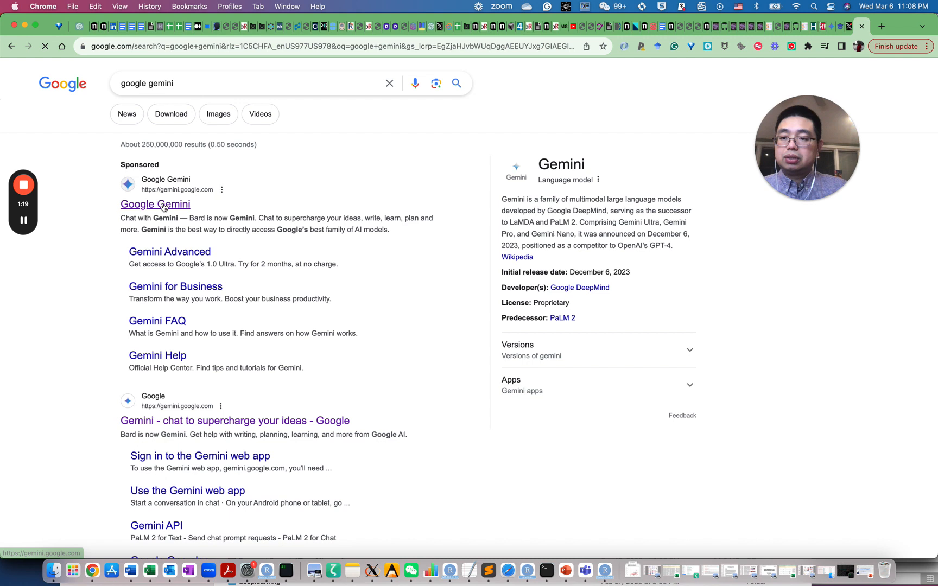
pyautogui.click(155, 205)
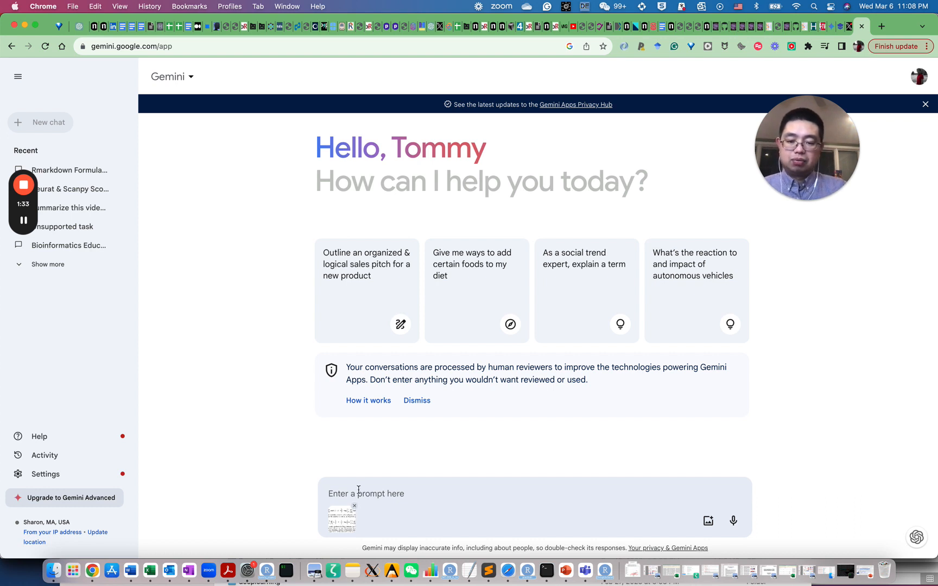
# Send 'write the formula in Rmarkdown format' with the image and get Seurat and Scanpy formula code back
pyautogui.write('wri')
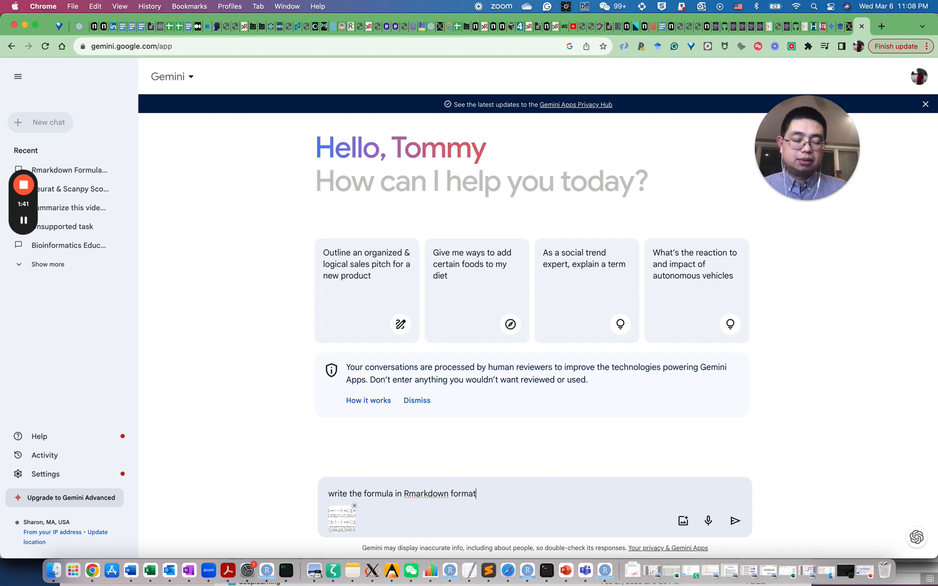
pyautogui.click(735, 520)
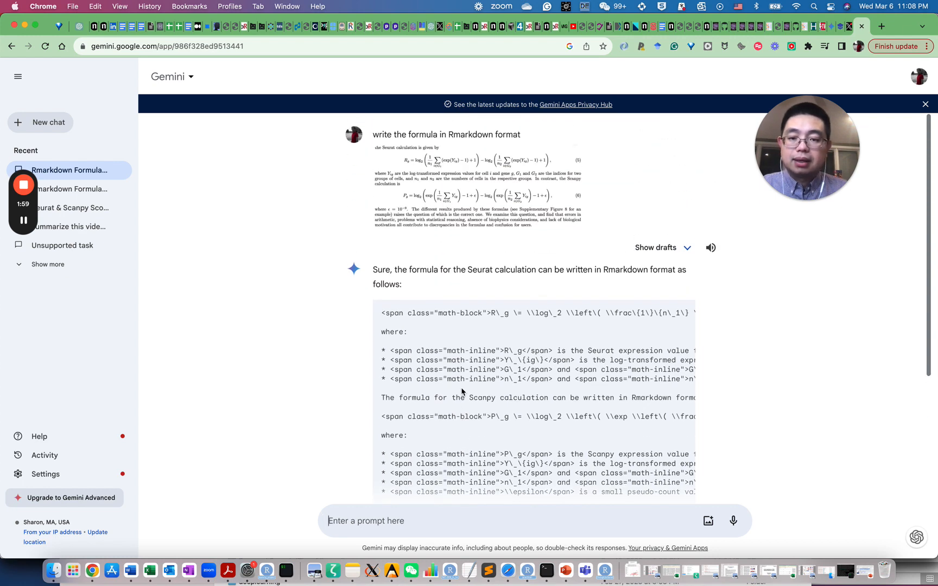
pyautogui.scroll(-3)
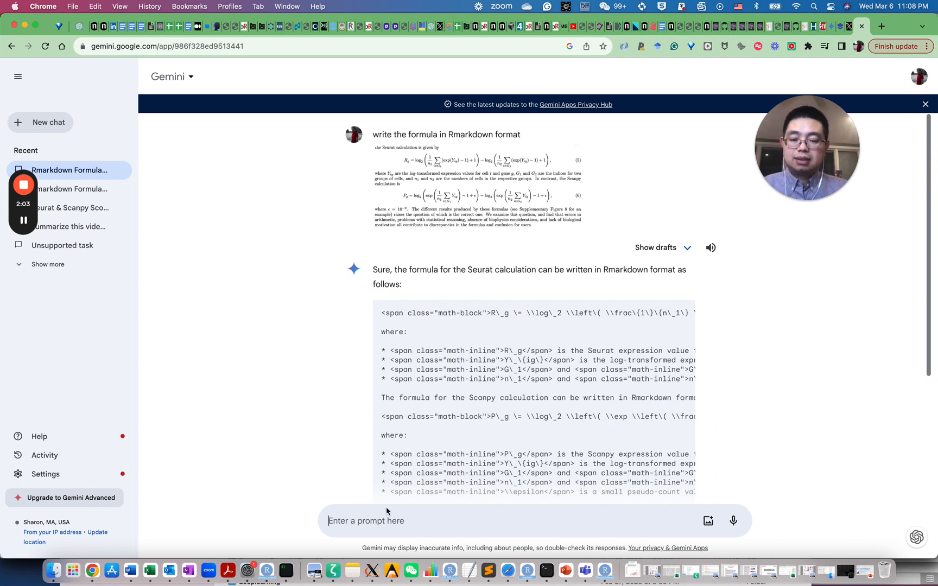
pyautogui.write('write the math')
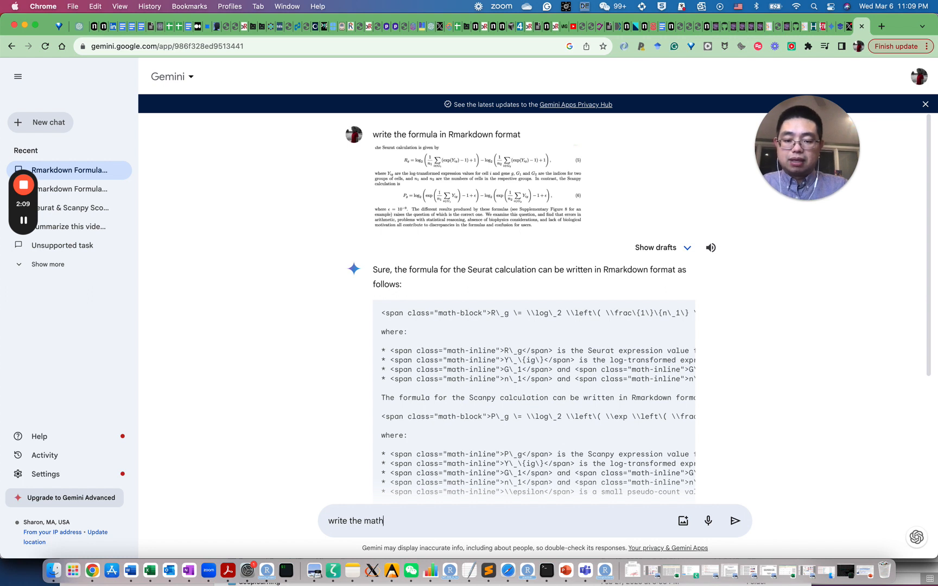
# Send the follow-up request 'write the formula in R...' for an R Markdown version
pyautogui.write('formula')
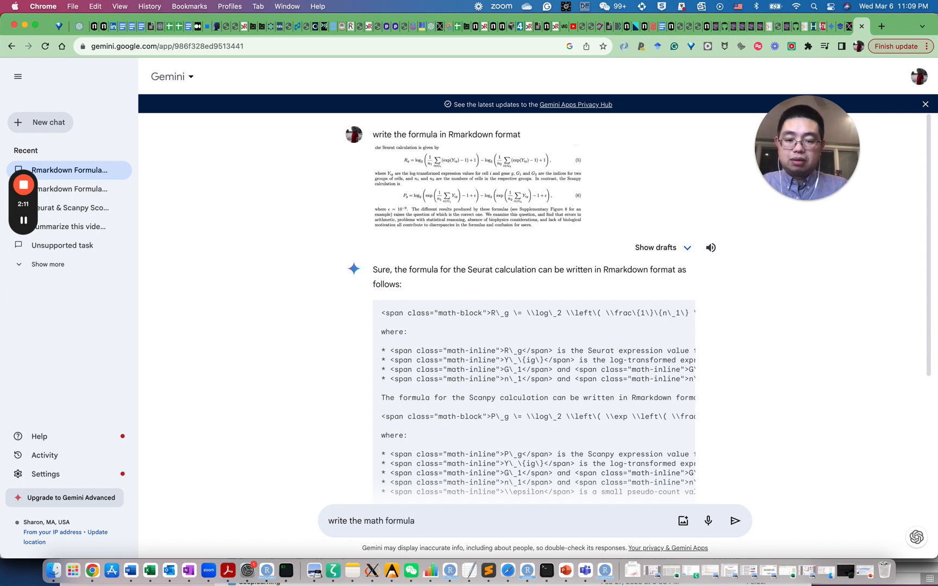
pyautogui.write('in R mark')
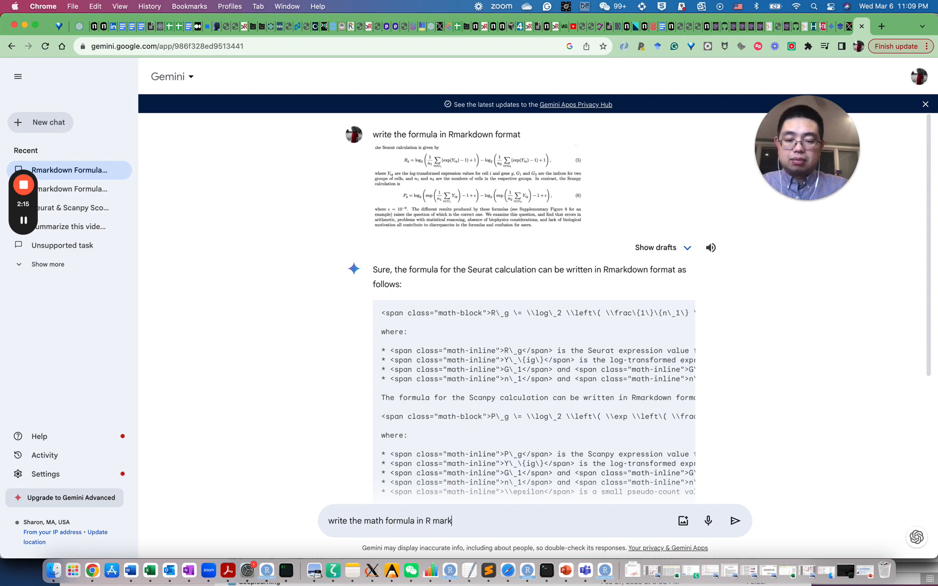
pyautogui.click(736, 520)
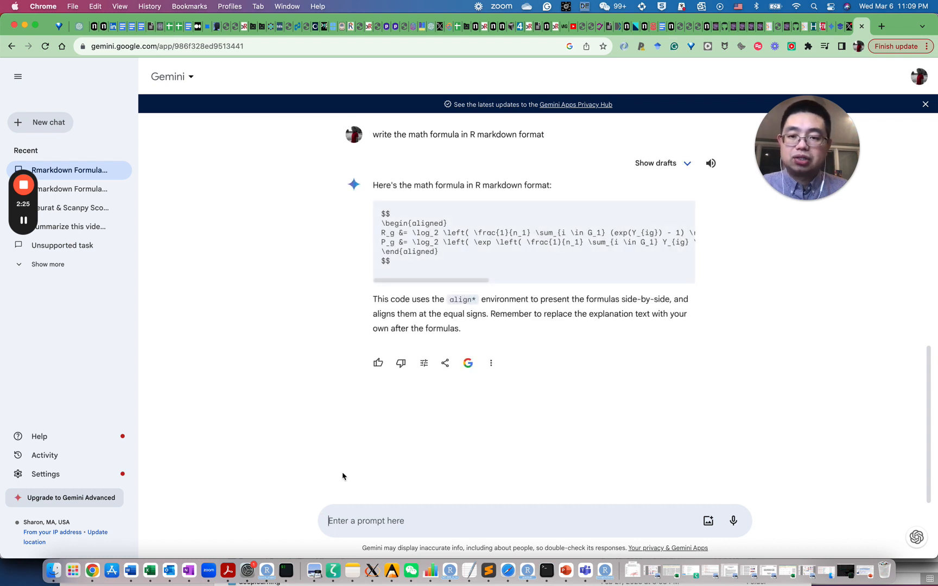
# Select and copy the aligned LaTeX formula block from Gemini's reply
pyautogui.moveTo(431, 280); pyautogui.dragTo(519, 281)
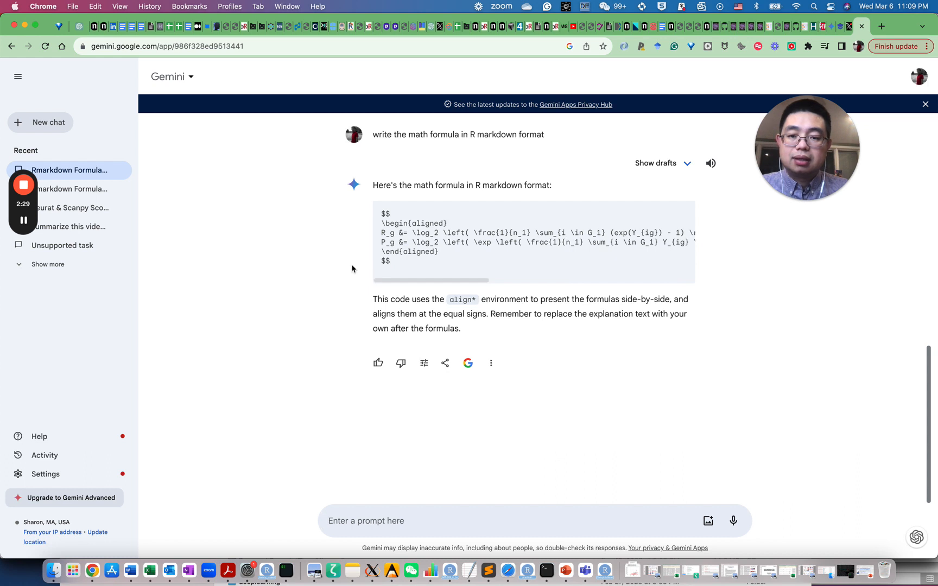
pyautogui.moveTo(381, 214); pyautogui.dragTo(690, 260)
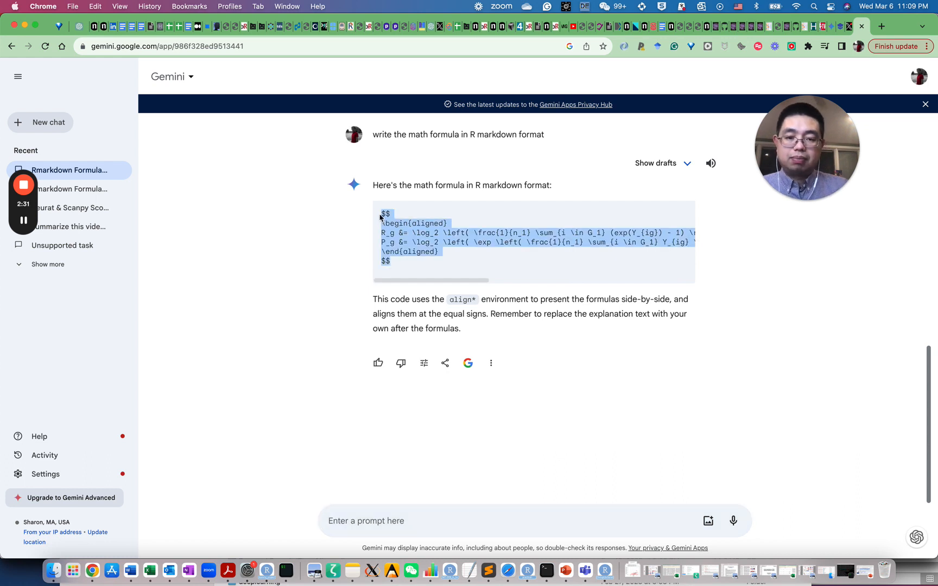
pyautogui.moveTo(586, 571)
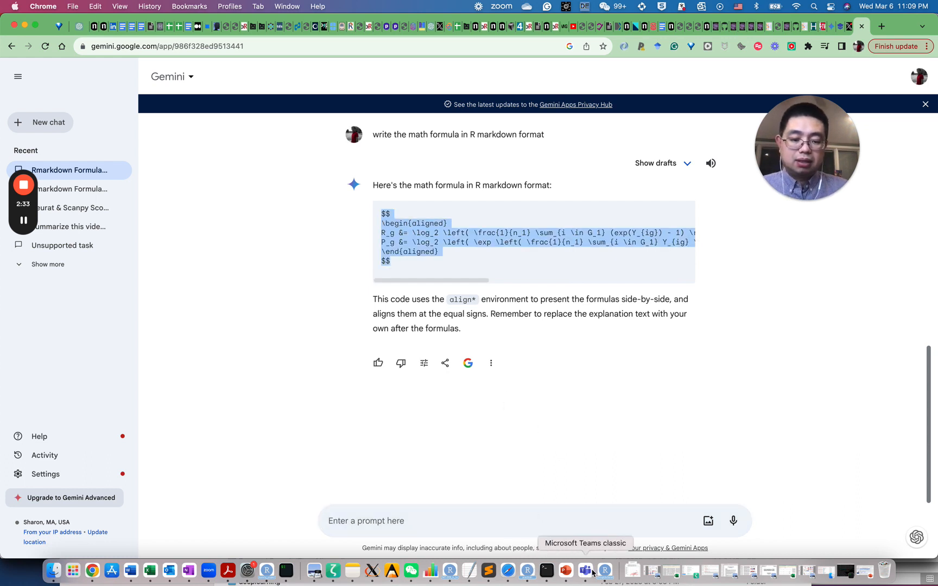
pyautogui.rightClick(605, 570)
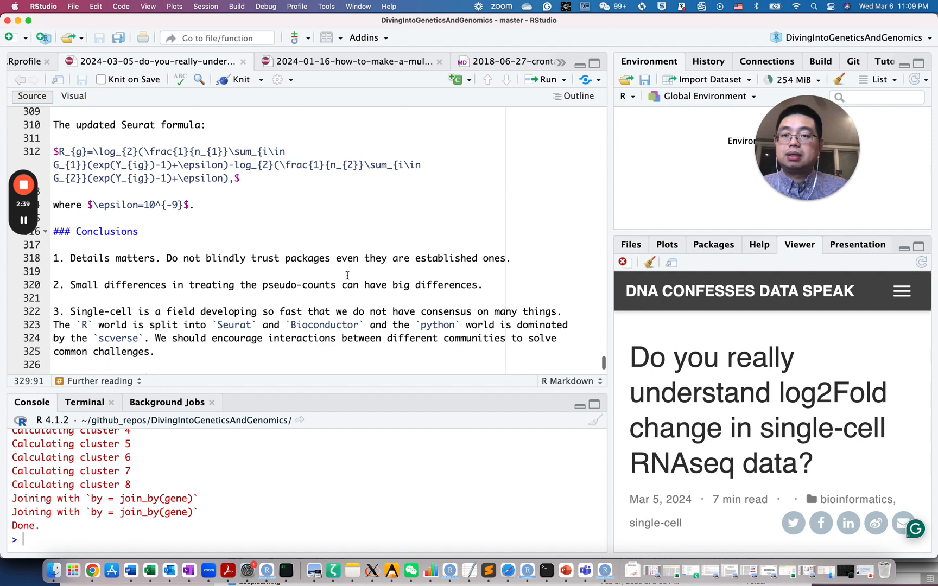
# Start a new R Markdown document from File > New File, then cancel its setup dialog
pyautogui.click(11, 38)
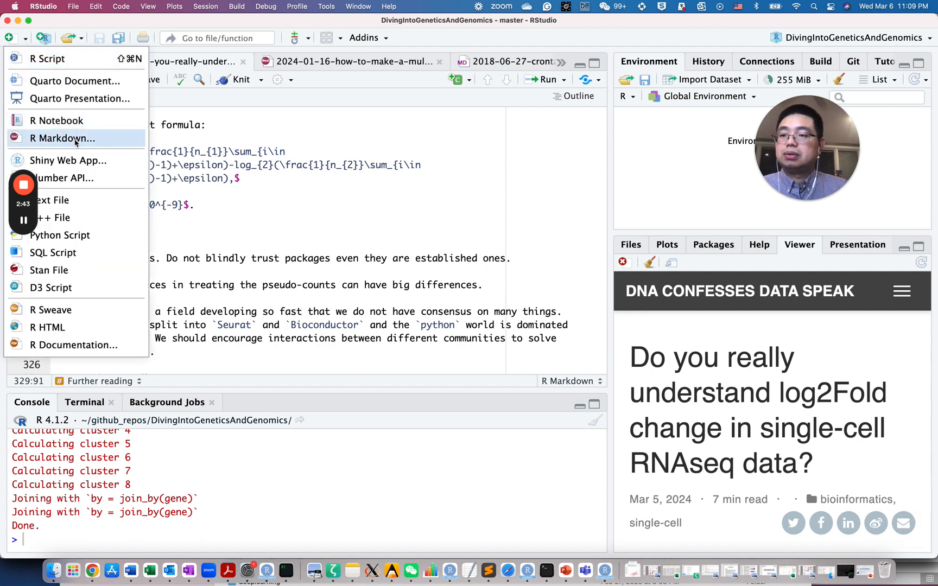
pyautogui.click(63, 138)
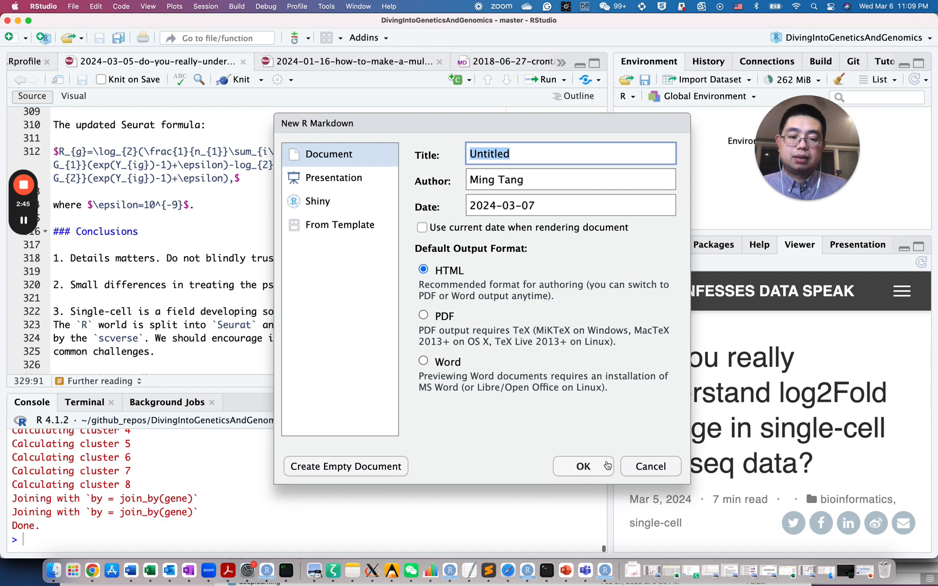
pyautogui.click(650, 466)
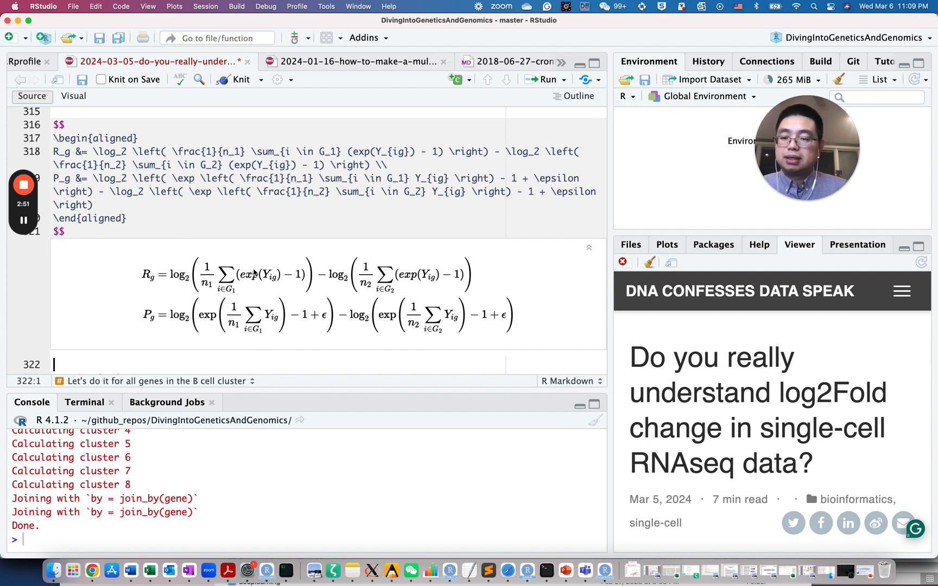
pyautogui.moveTo(236, 285)
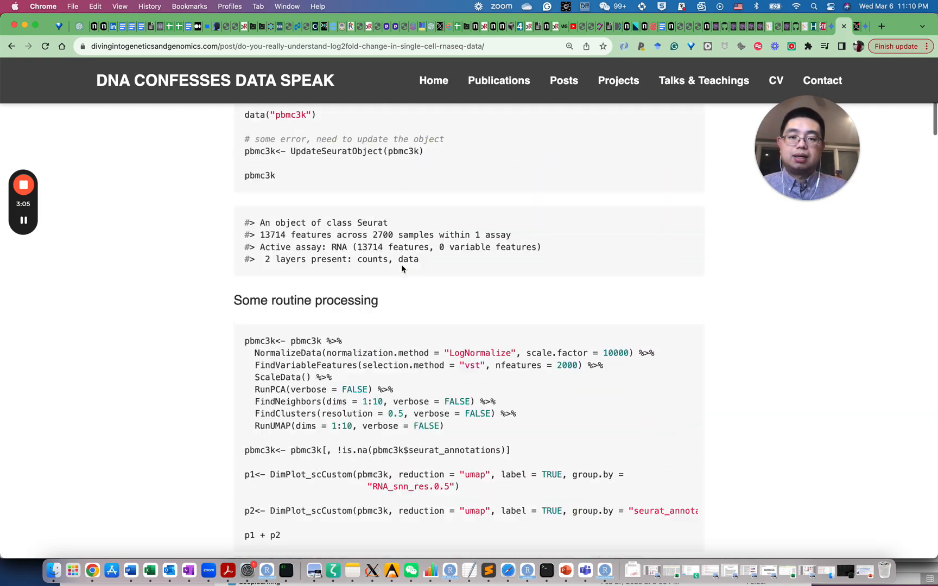
# Scroll through the published log2Fold change post's code, plots and formulas
pyautogui.scroll(-3)
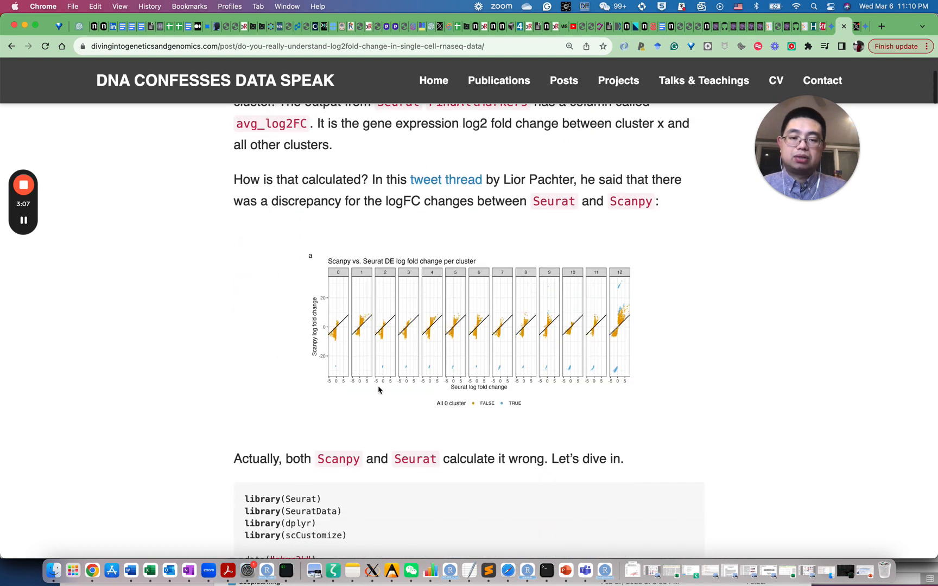
pyautogui.scroll(-3)
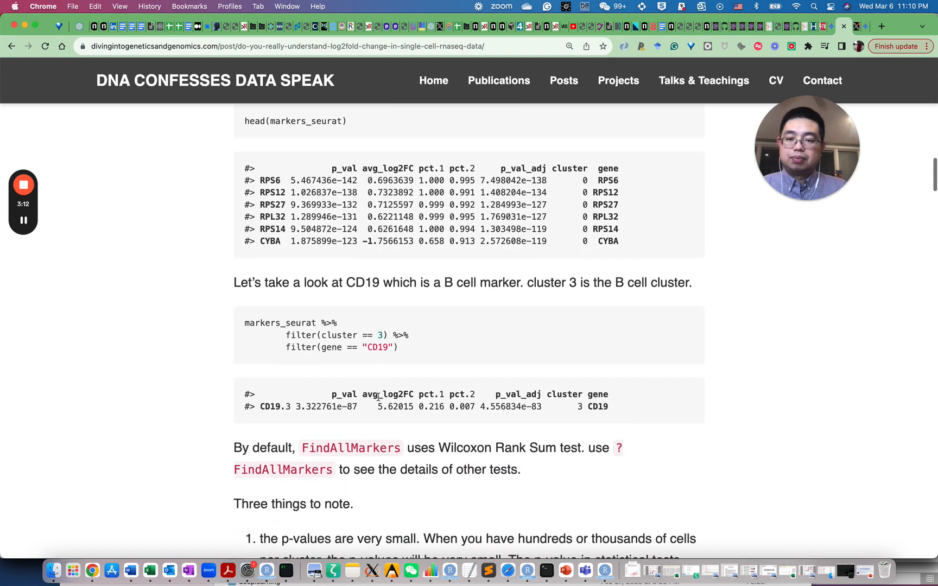
pyautogui.scroll(-3)
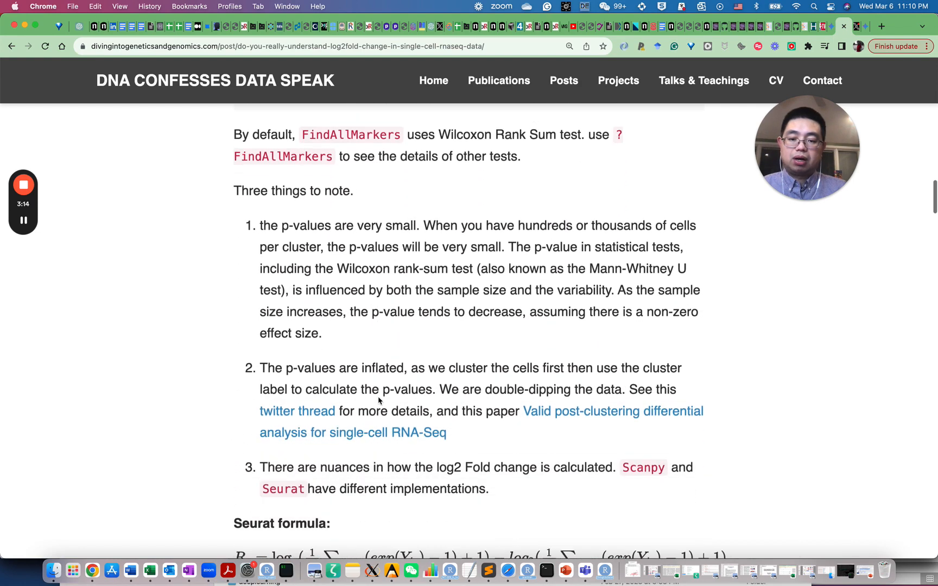
pyautogui.scroll(-3)
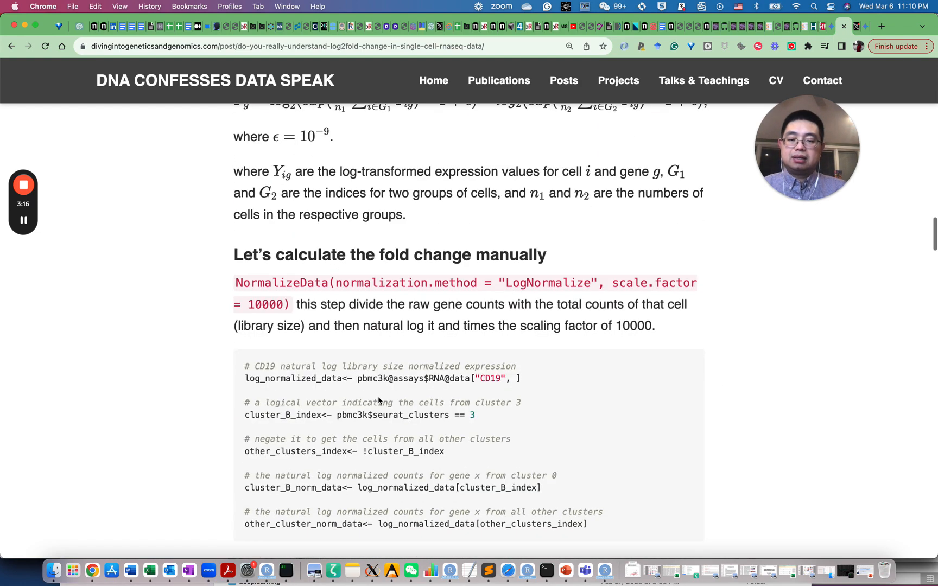
pyautogui.scroll(-3)
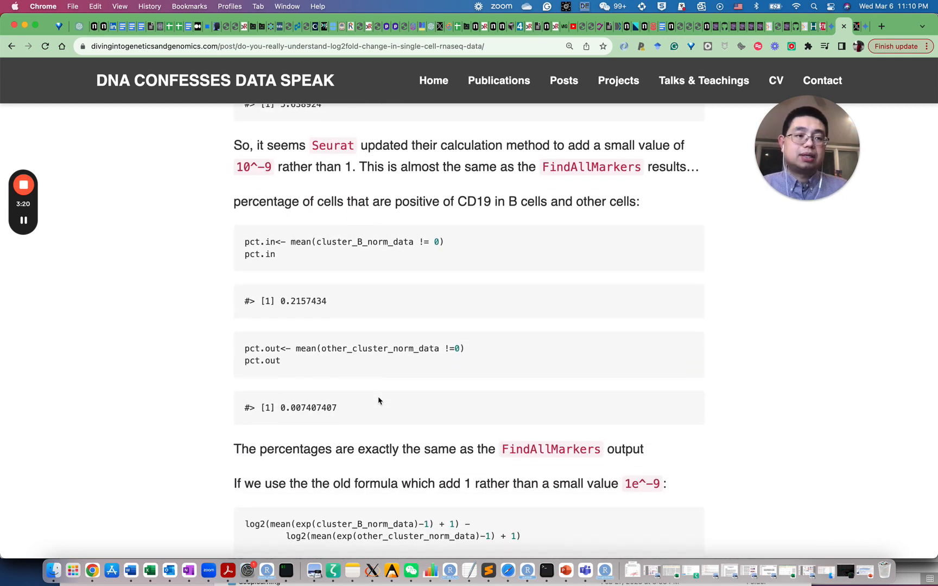
pyautogui.scroll(-3)
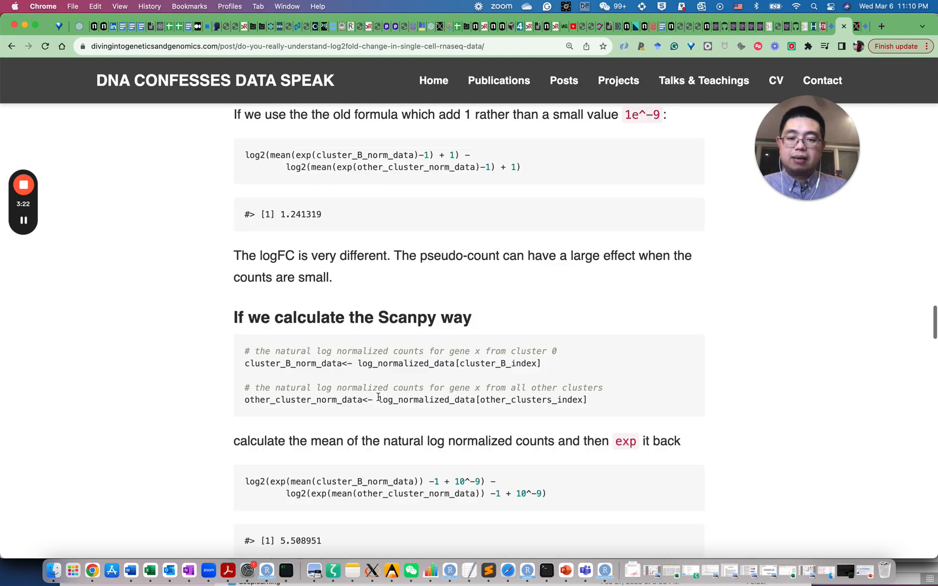
pyautogui.scroll(-3)
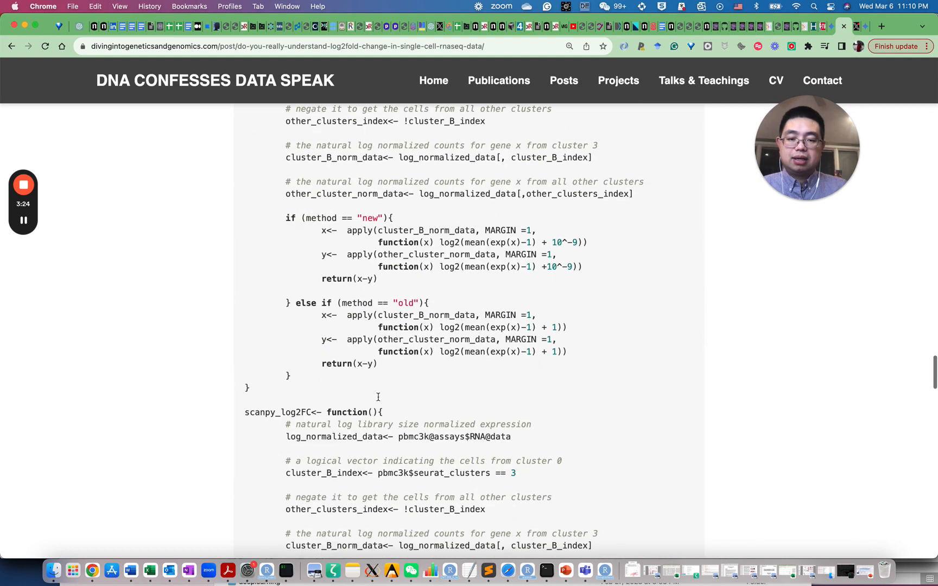
pyautogui.scroll(-3)
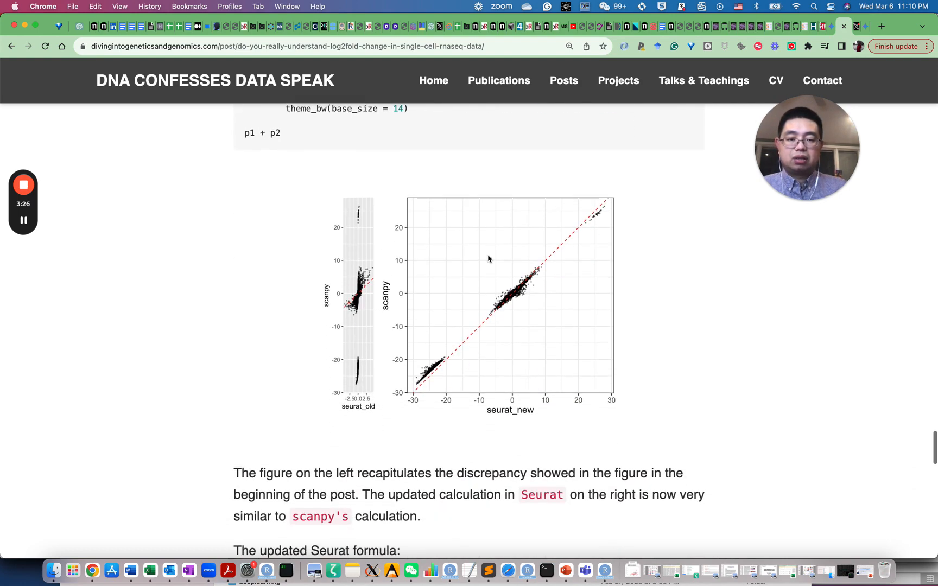
pyautogui.moveTo(388, 315)
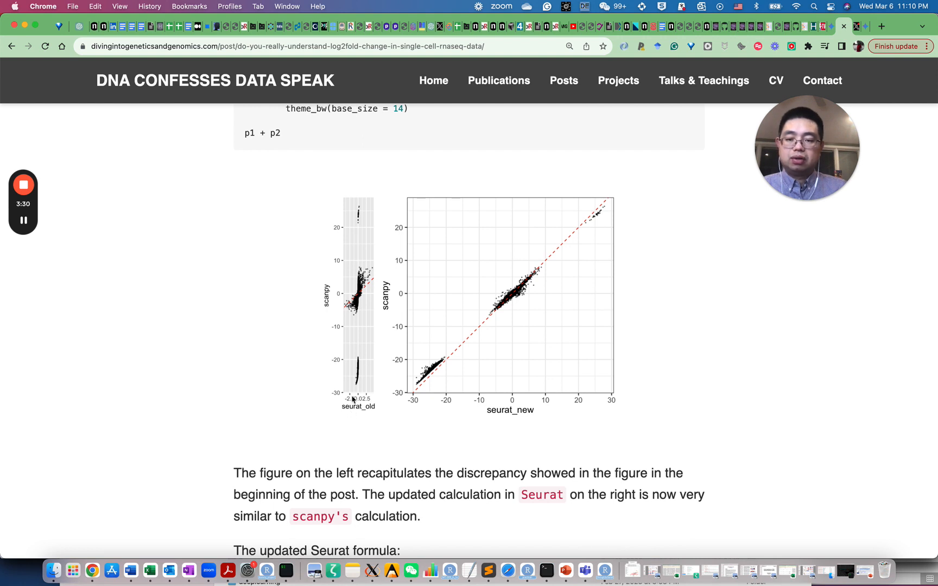
pyautogui.moveTo(365, 332)
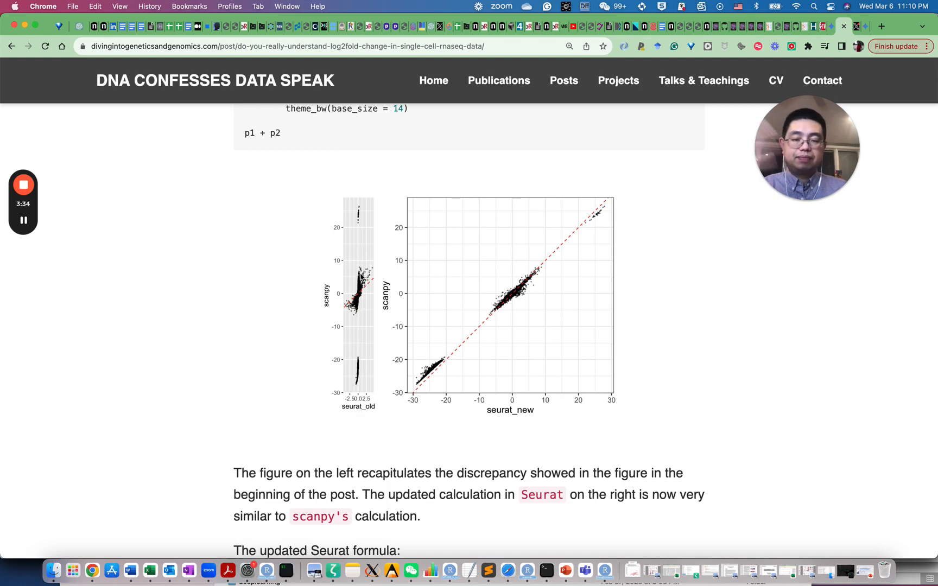
pyautogui.scroll(-3)
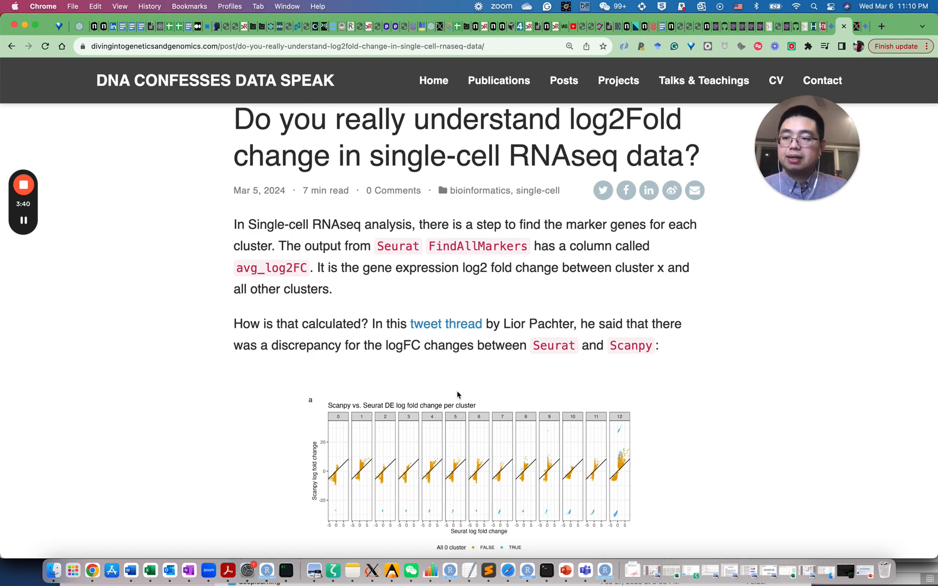
pyautogui.scroll(-3)
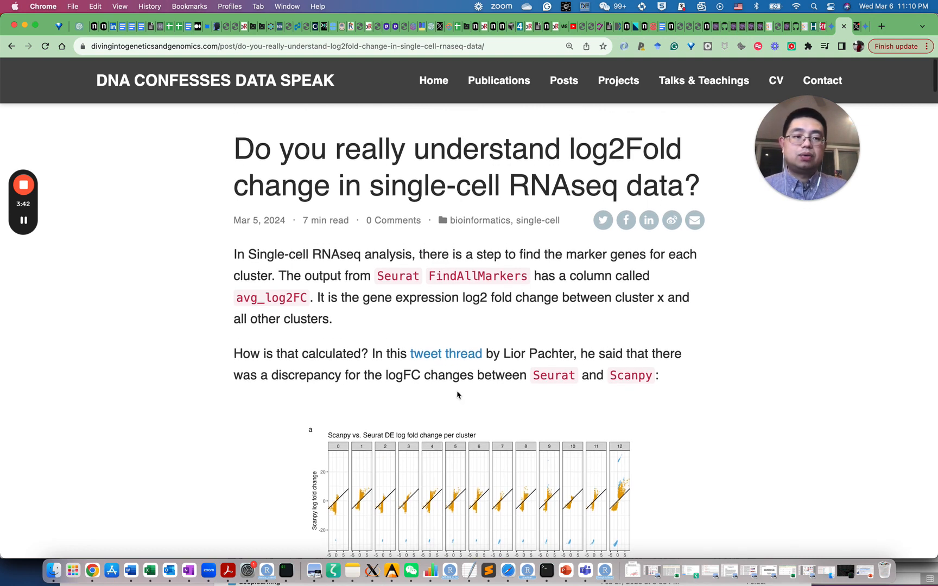
pyautogui.moveTo(175, 191)
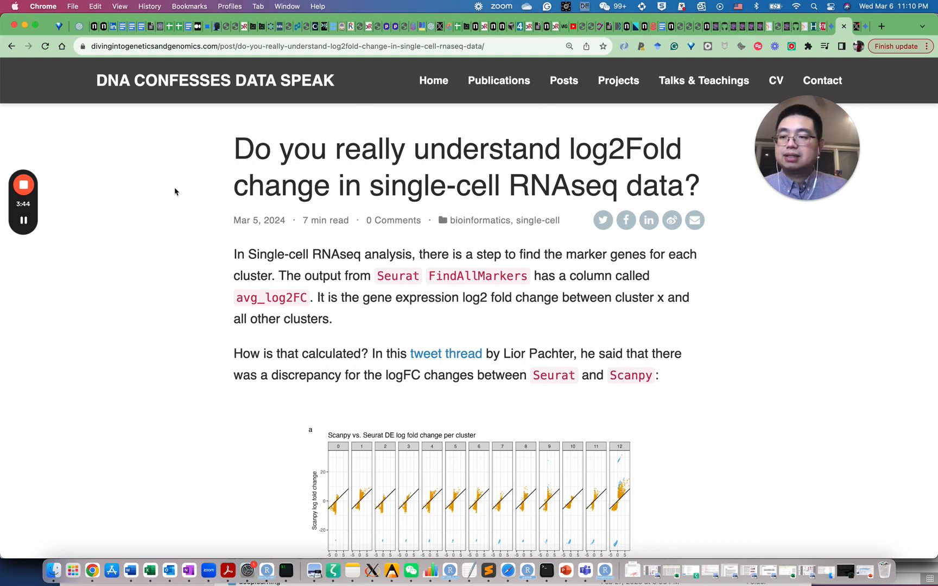